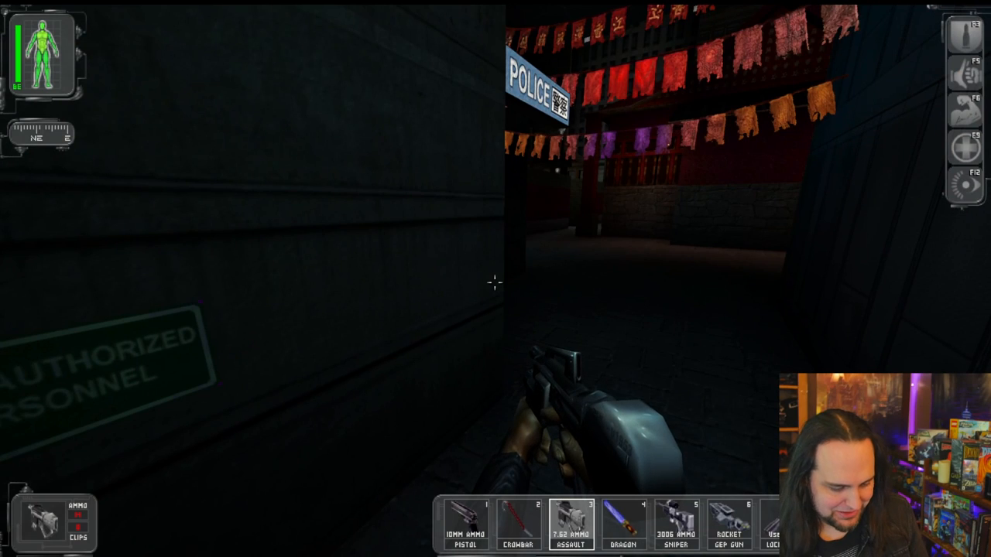
key("6")
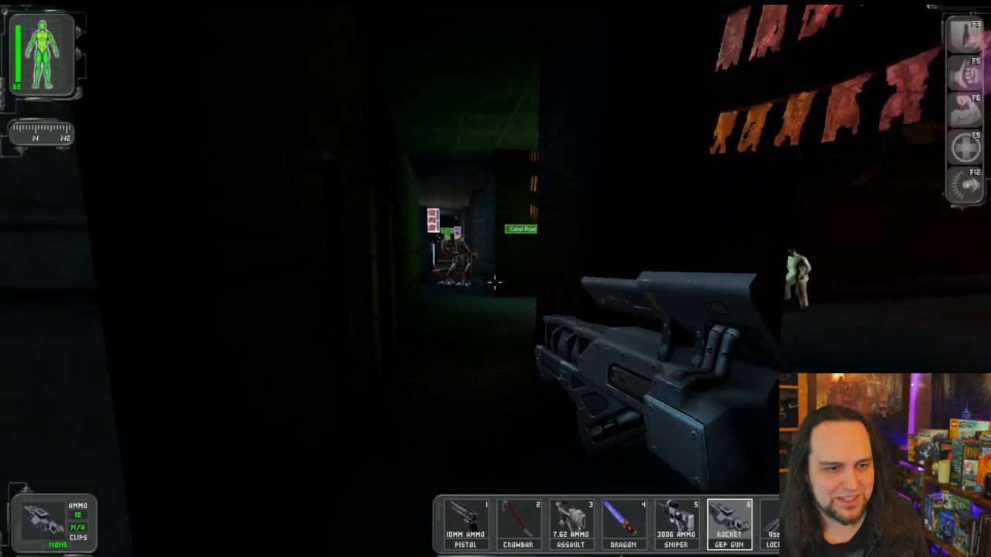
mouse_move(495, 279)
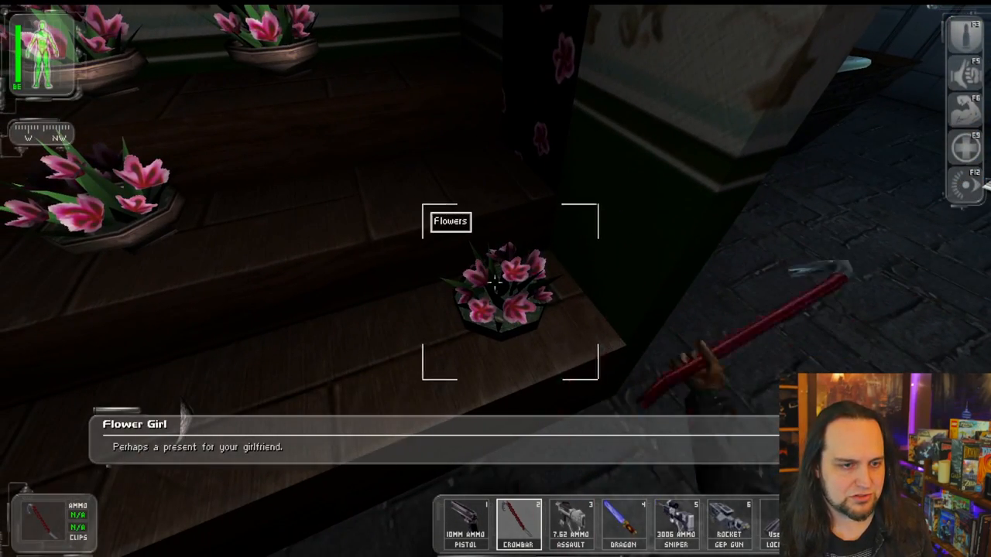
mouse_move(495, 279)
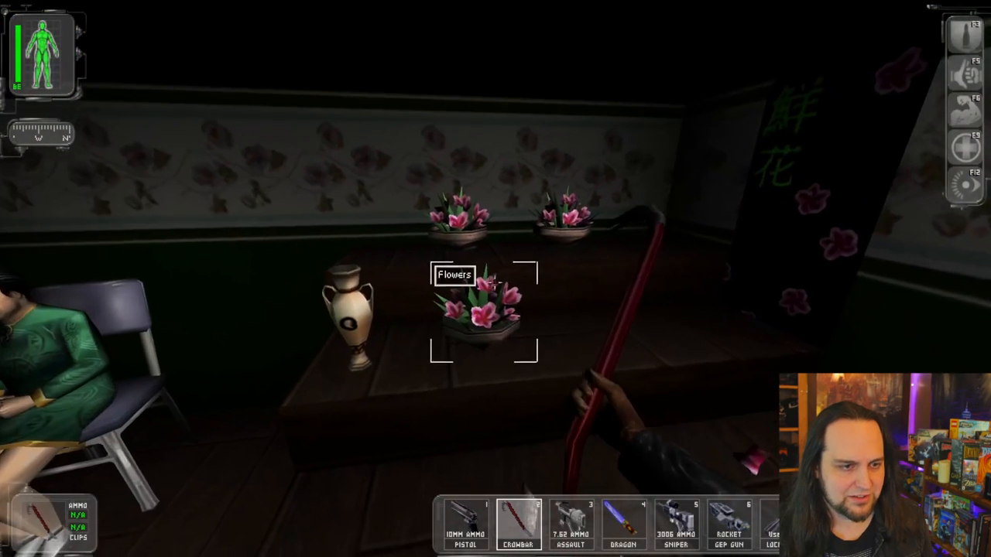